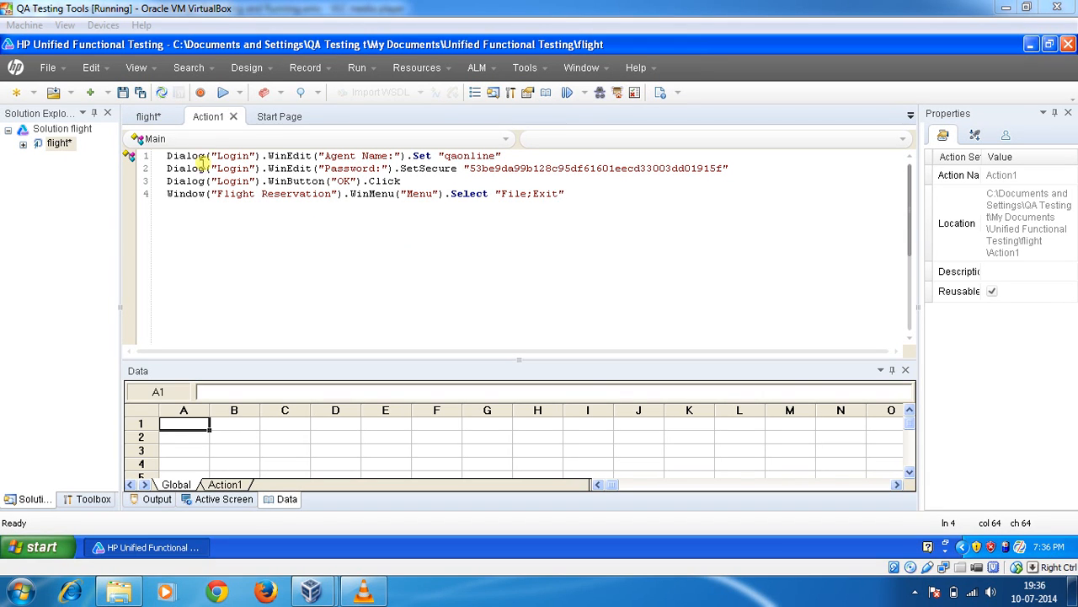
Step: Switch Action1 from the Editor to Keyword View via the View menu
click(135, 67)
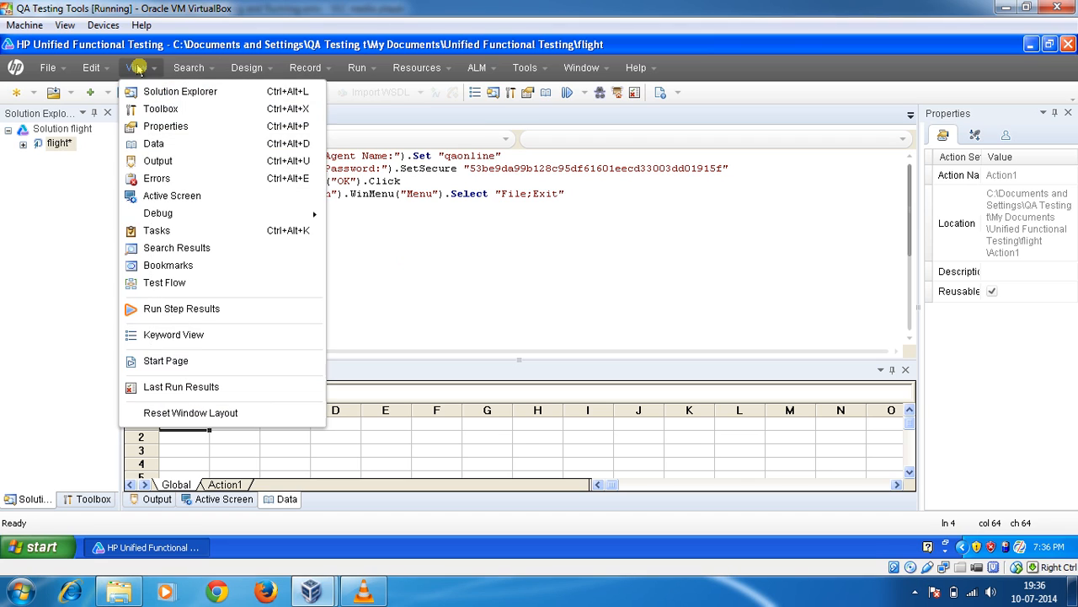
mouse_move(172, 196)
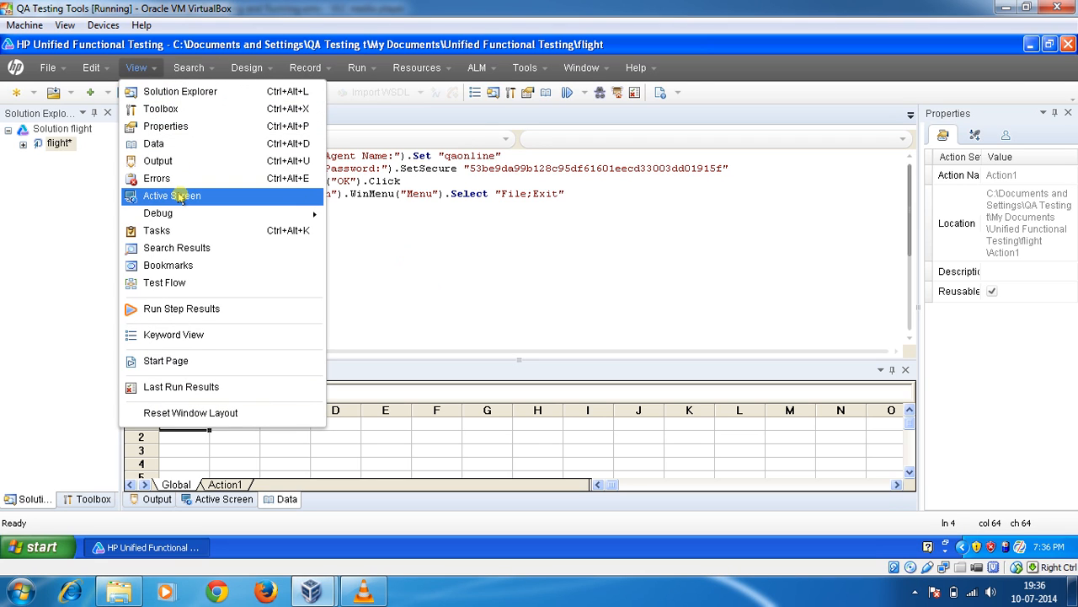
mouse_move(172, 333)
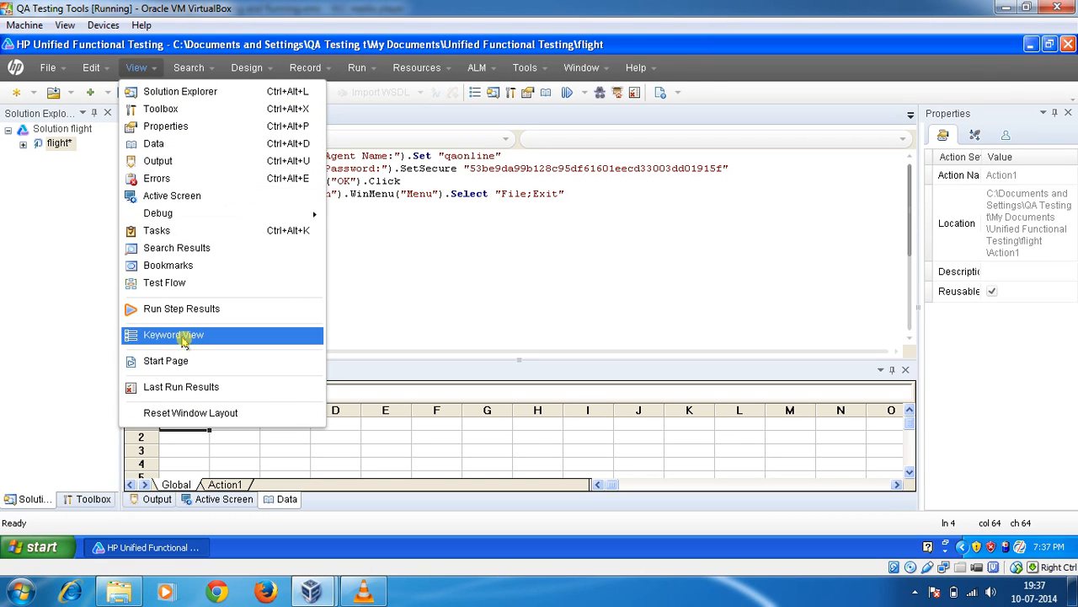
click(172, 334)
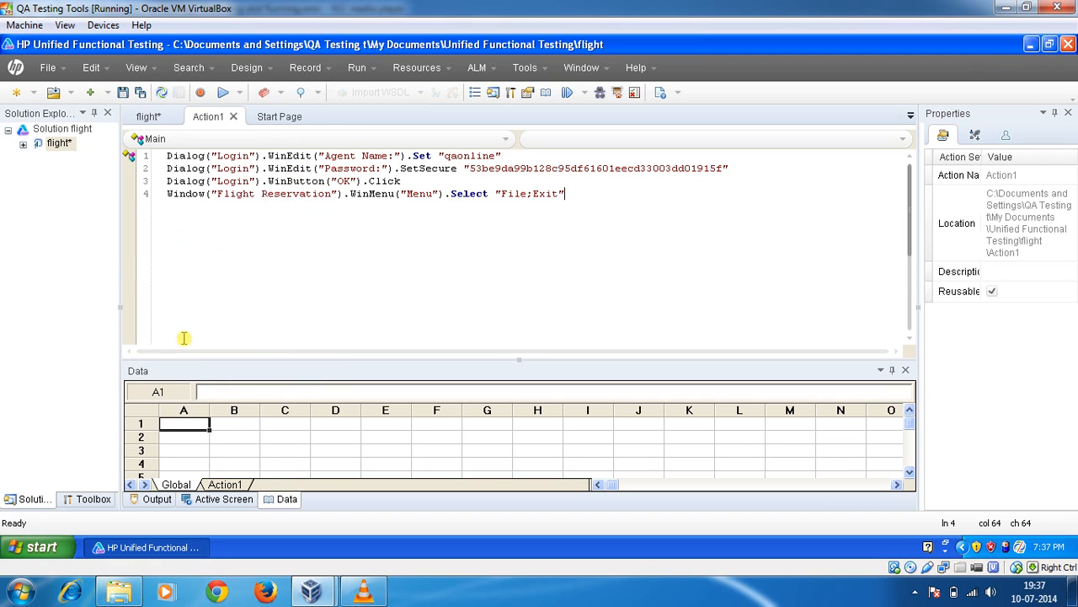
click(475, 91)
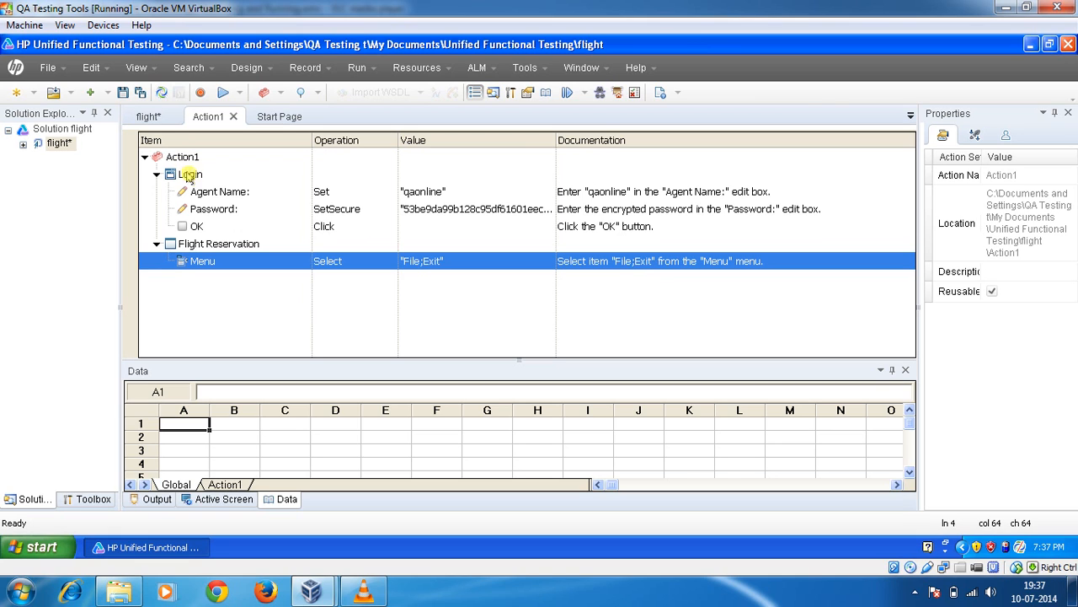
mouse_move(205, 192)
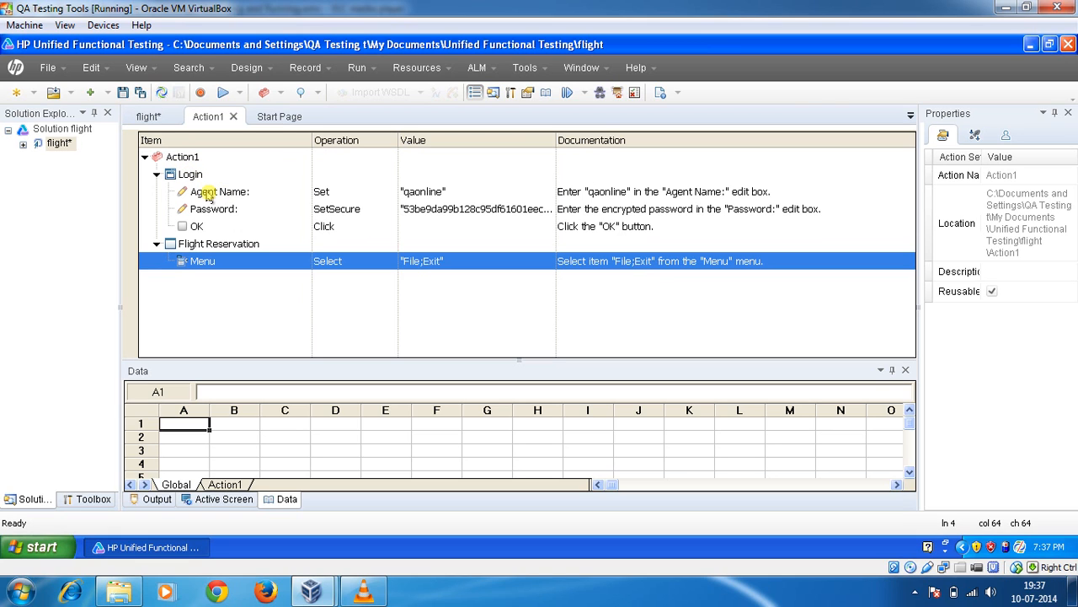
mouse_move(307, 186)
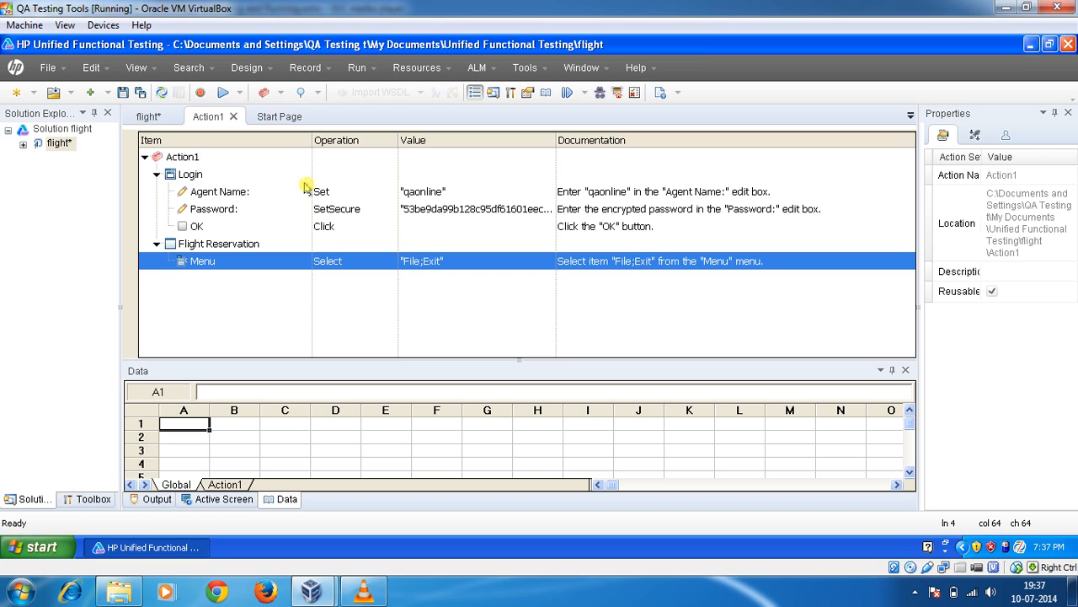
mouse_move(330, 172)
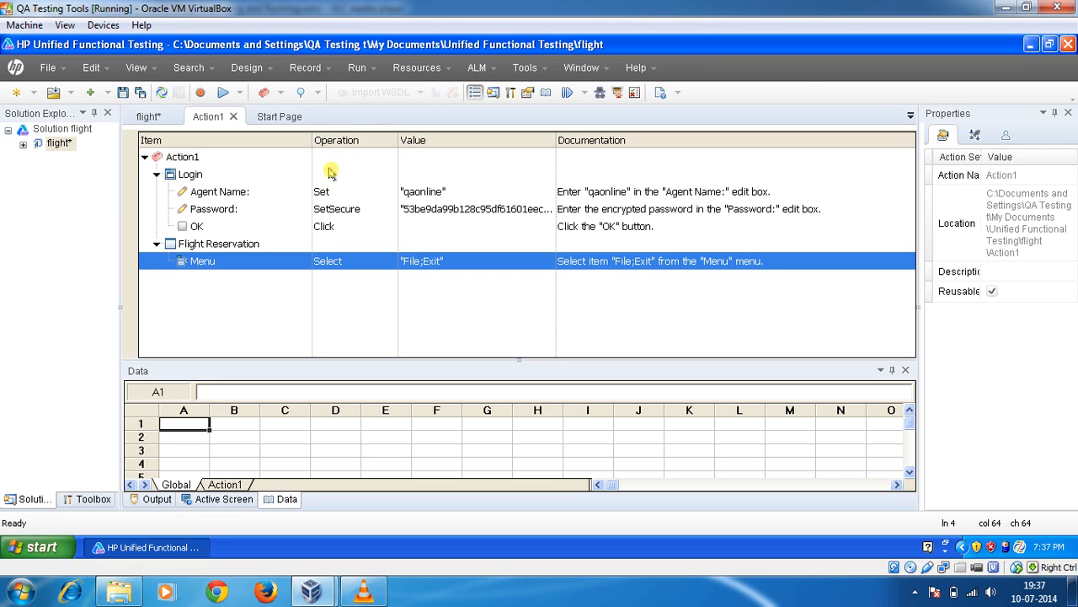
mouse_move(445, 190)
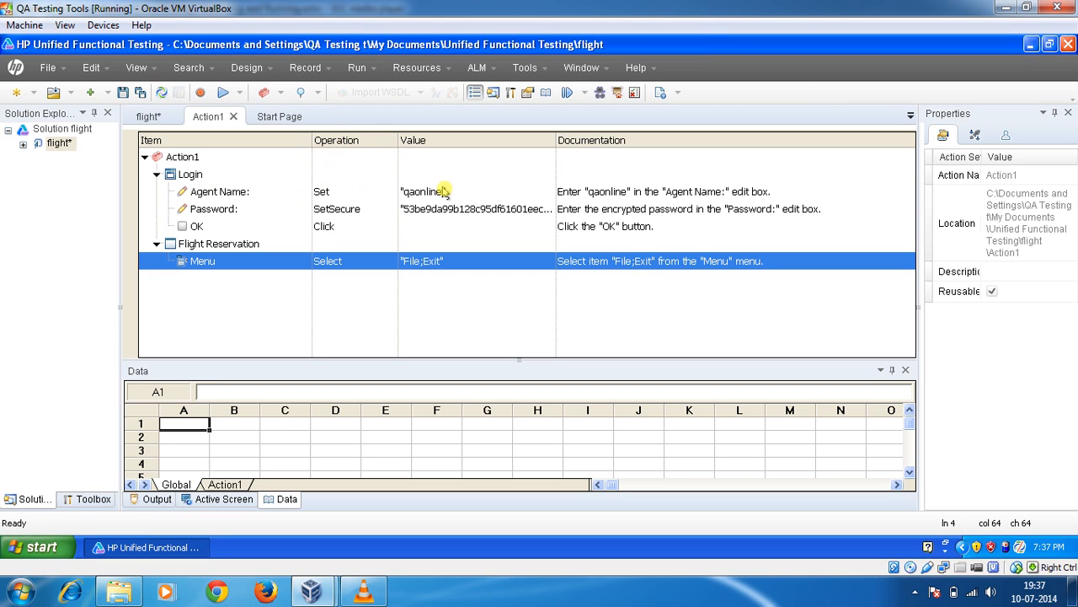
mouse_move(236, 209)
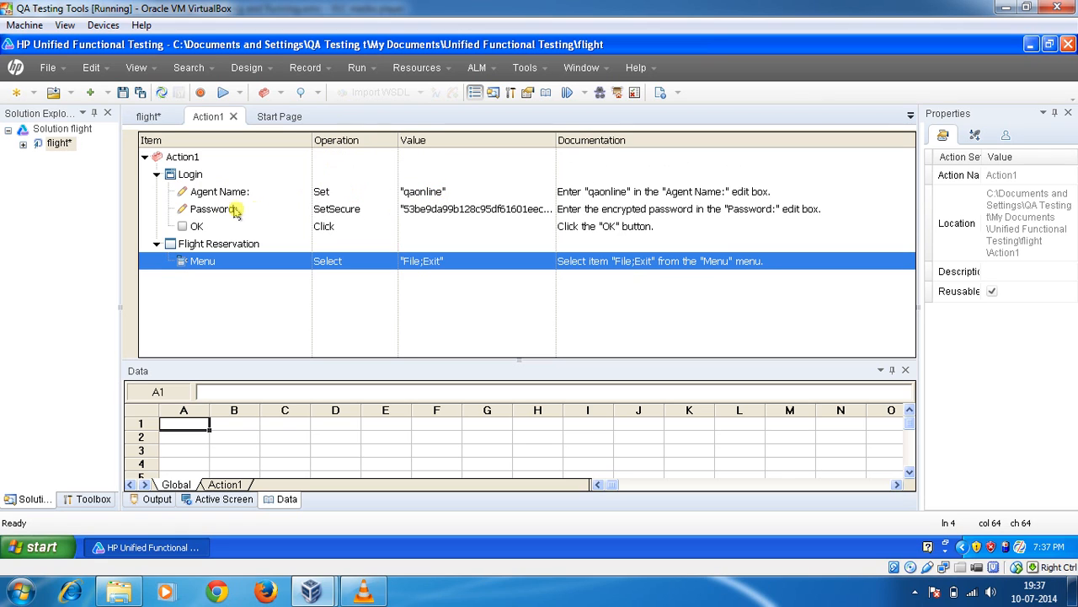
click(215, 209)
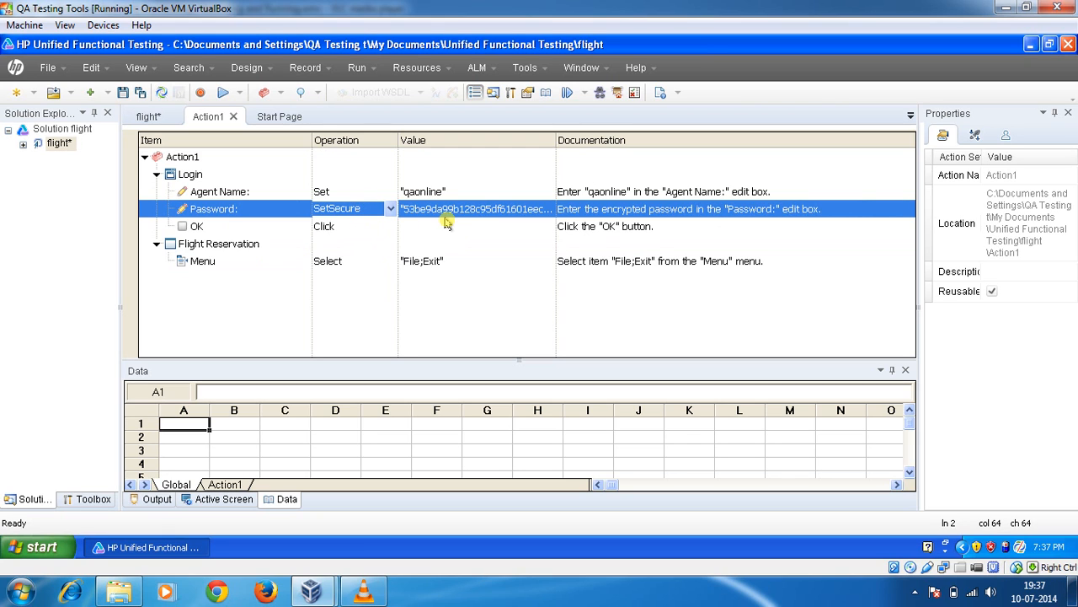
click(475, 209)
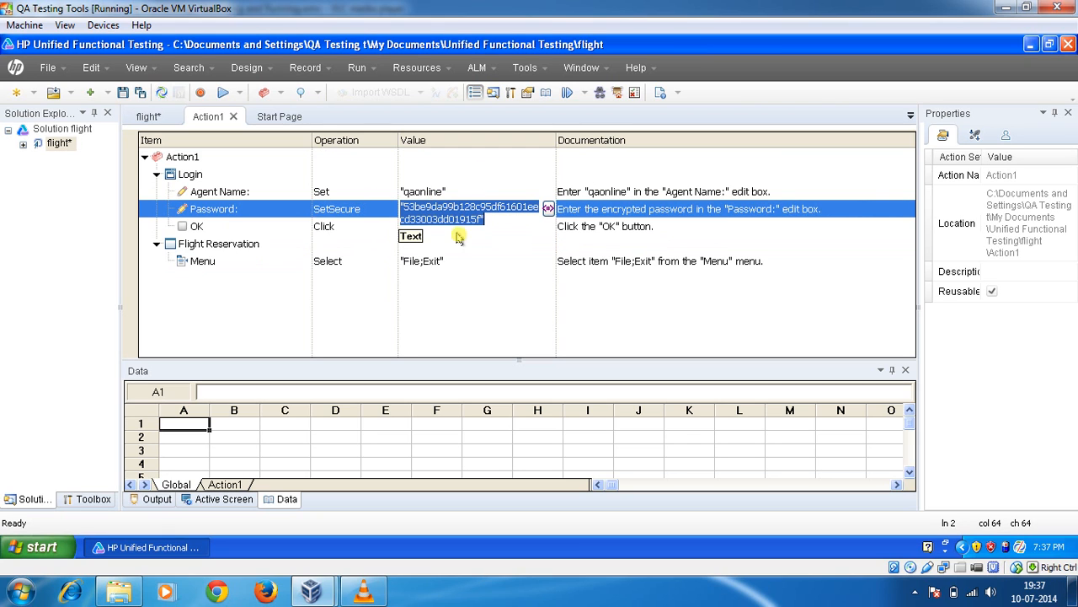
mouse_move(230, 236)
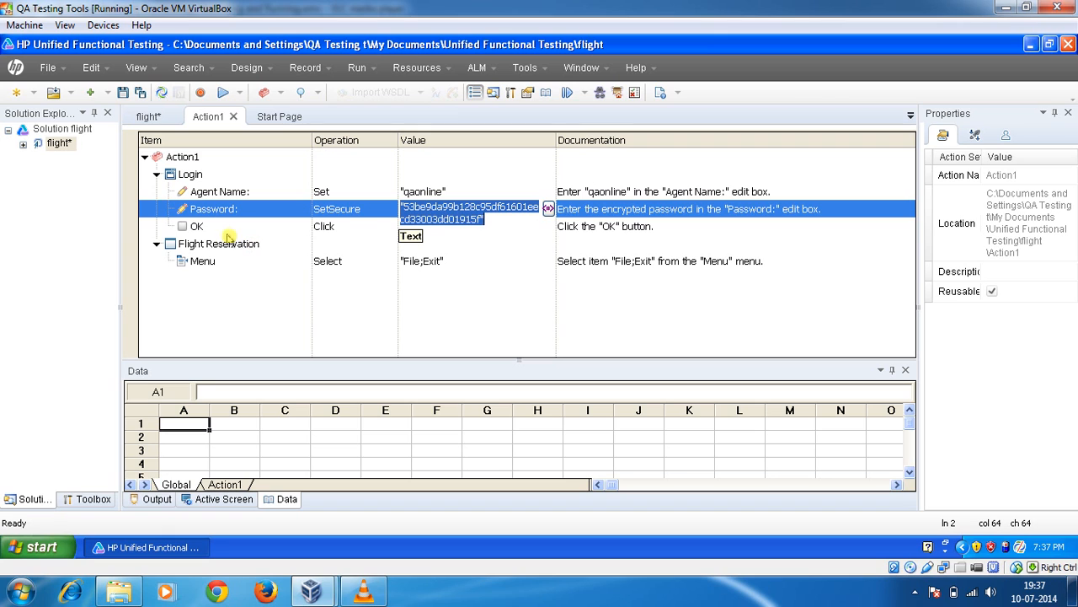
click(197, 226)
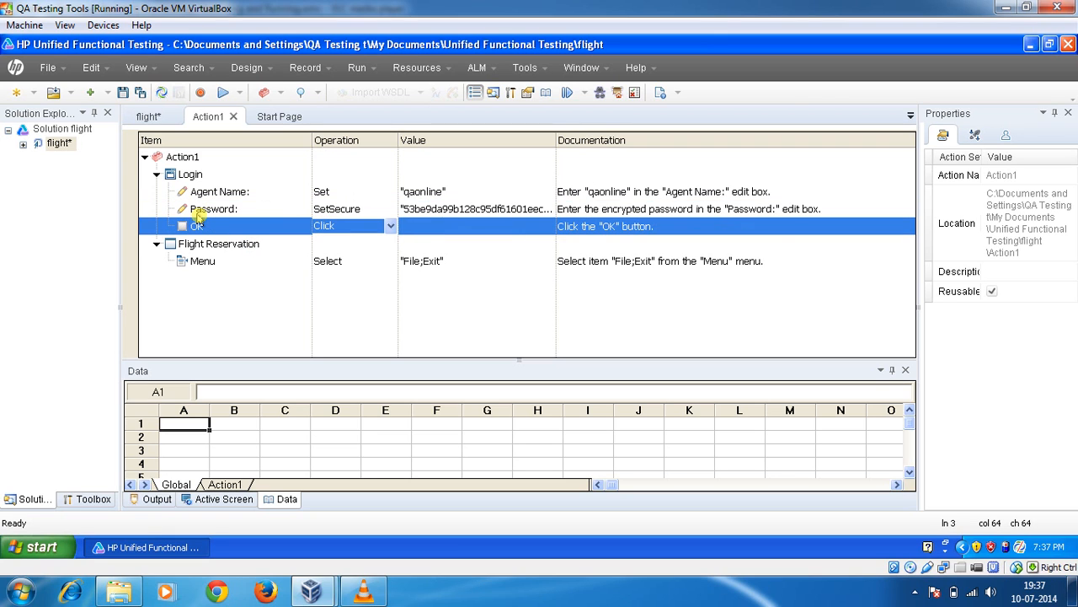
mouse_move(216, 253)
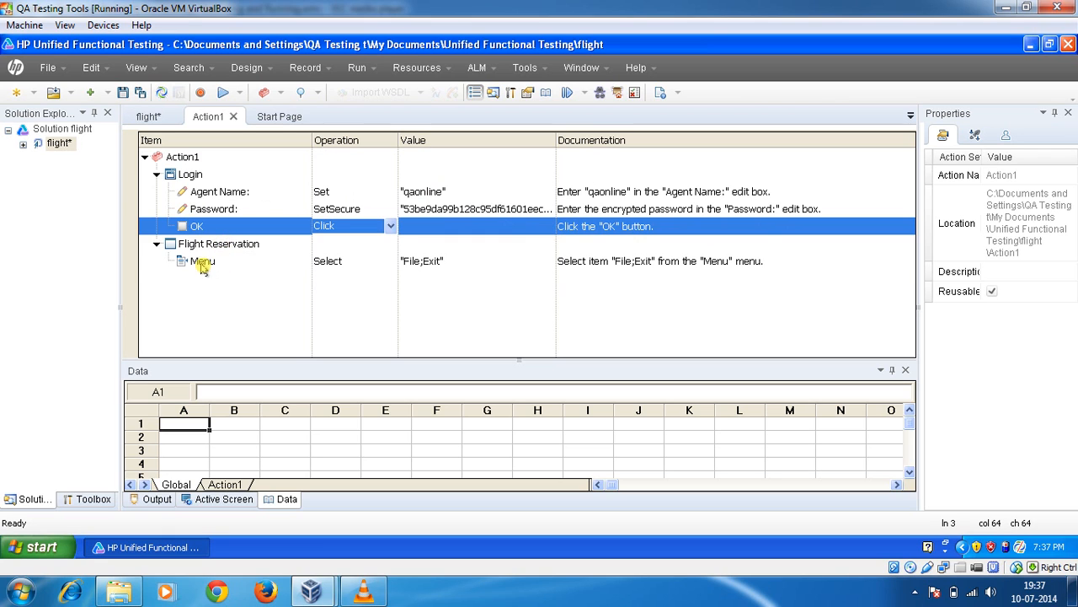
click(202, 259)
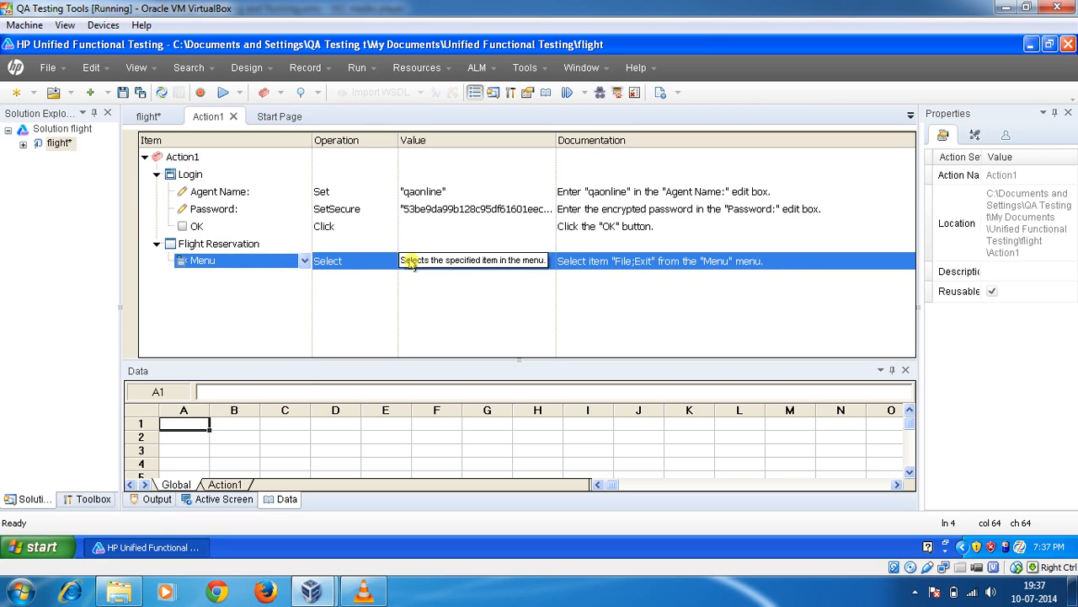
click(305, 278)
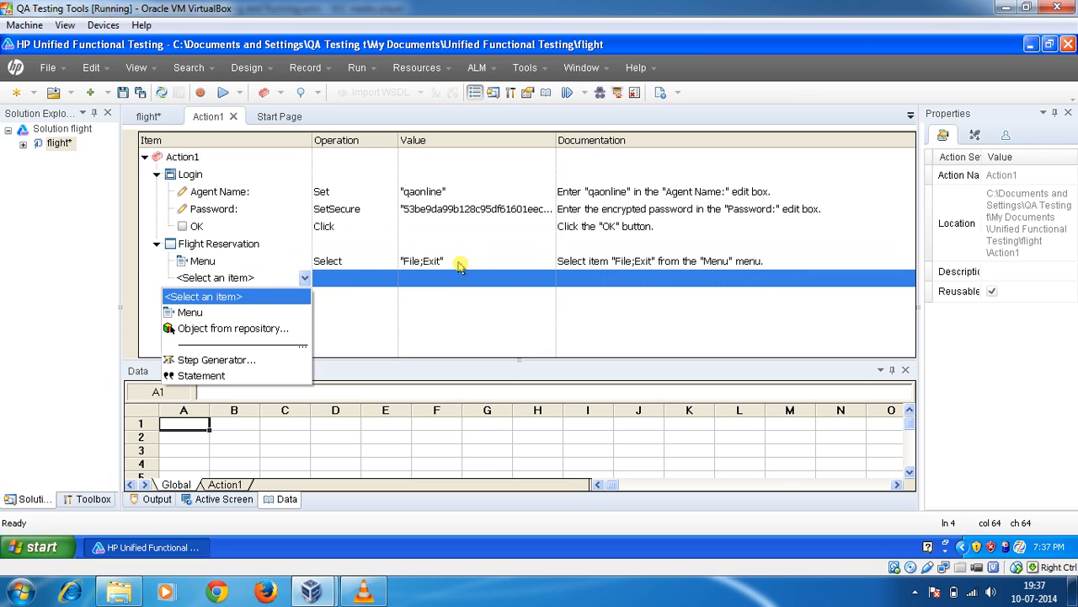
click(189, 312)
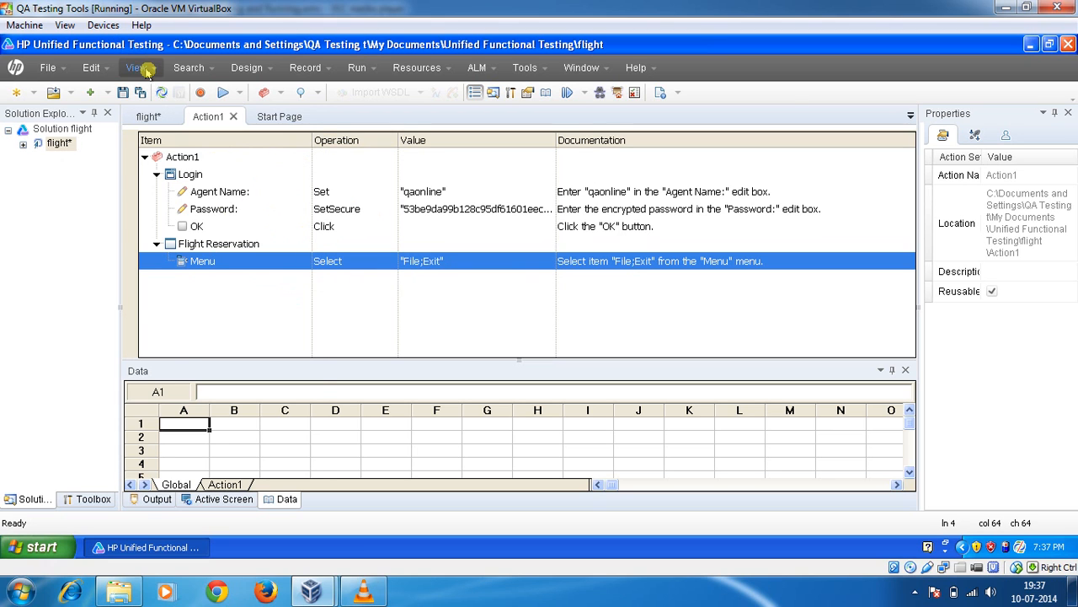
Step: Return Action1 to script code and start a run of the flight test from the toolbar
click(135, 67)
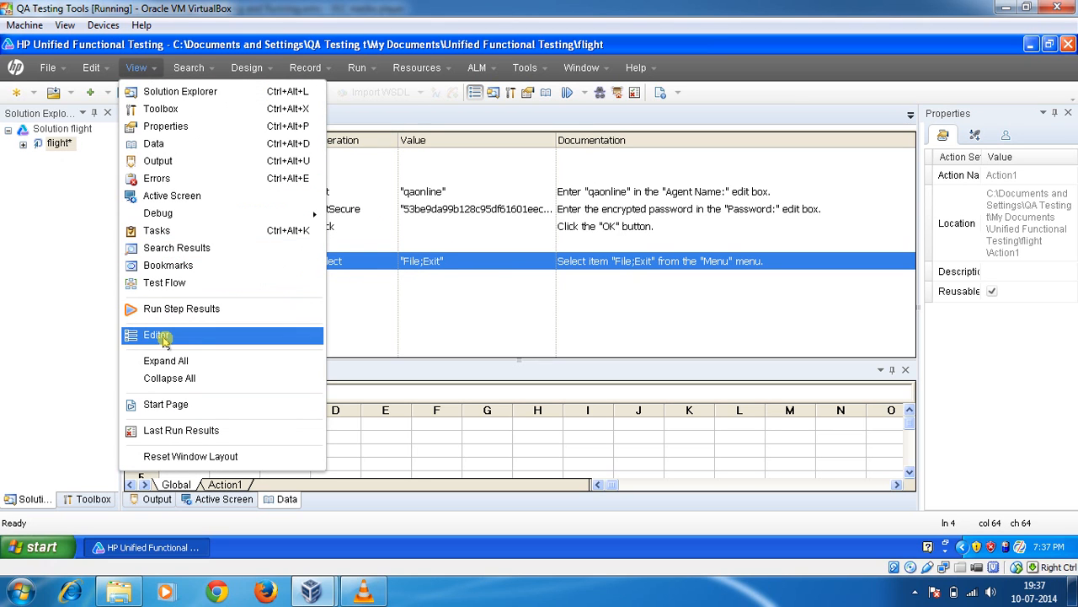
click(155, 335)
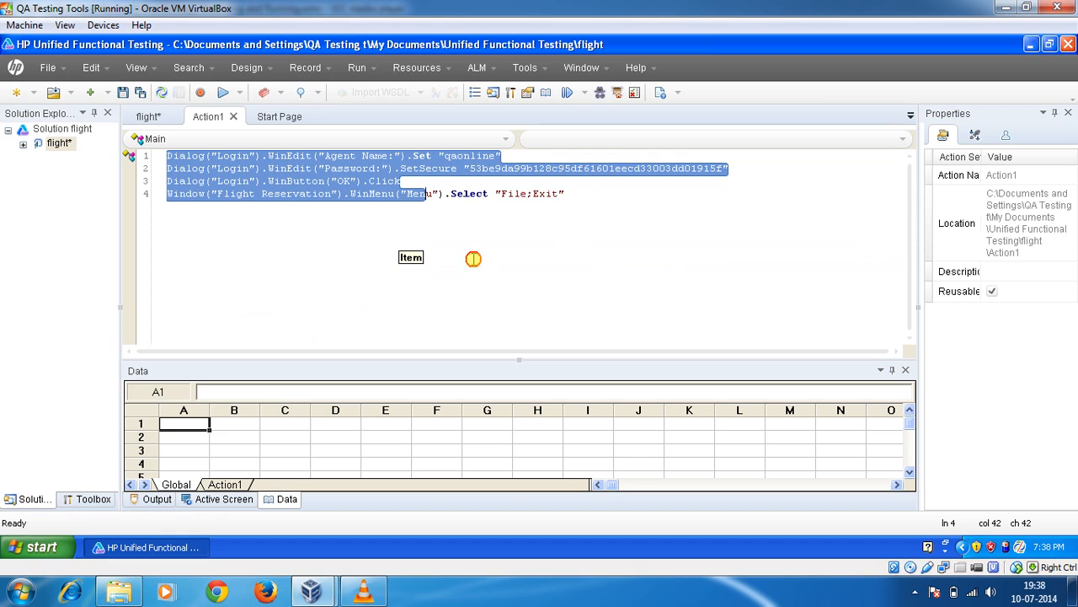
click(525, 194)
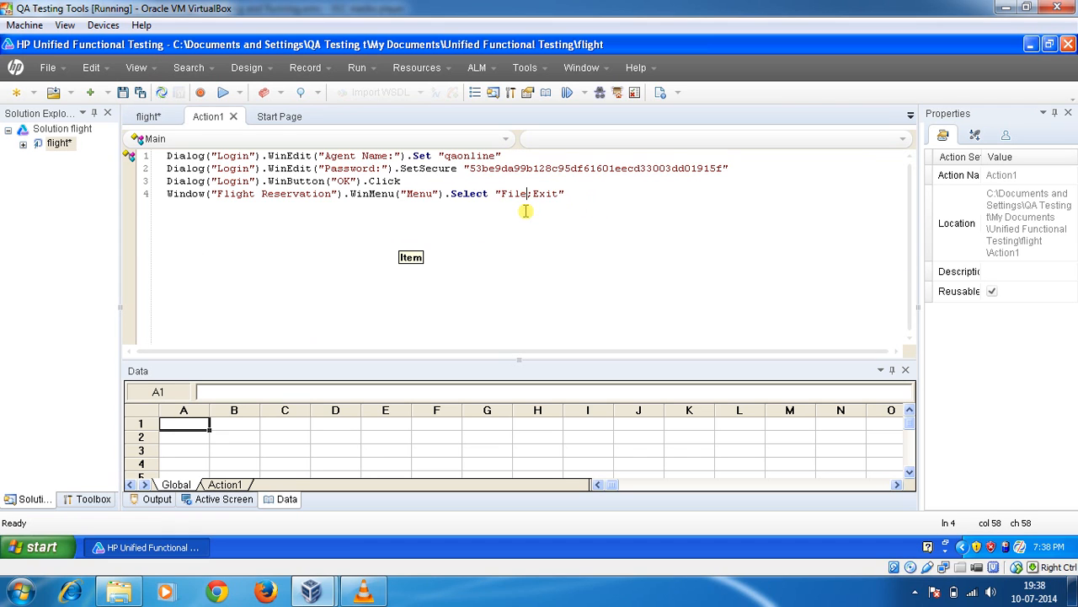
mouse_move(222, 93)
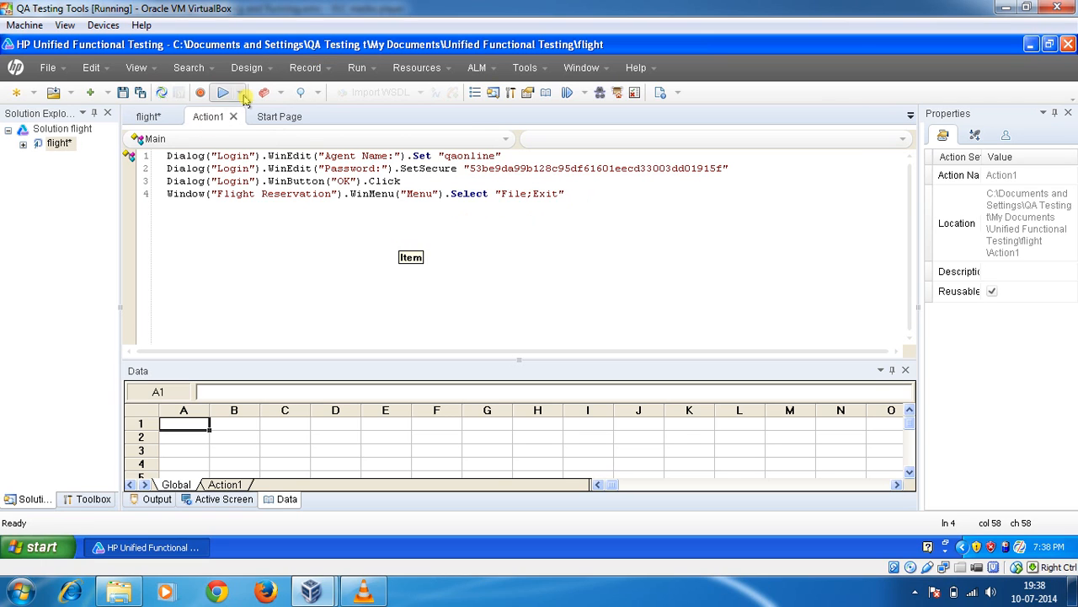
mouse_move(222, 93)
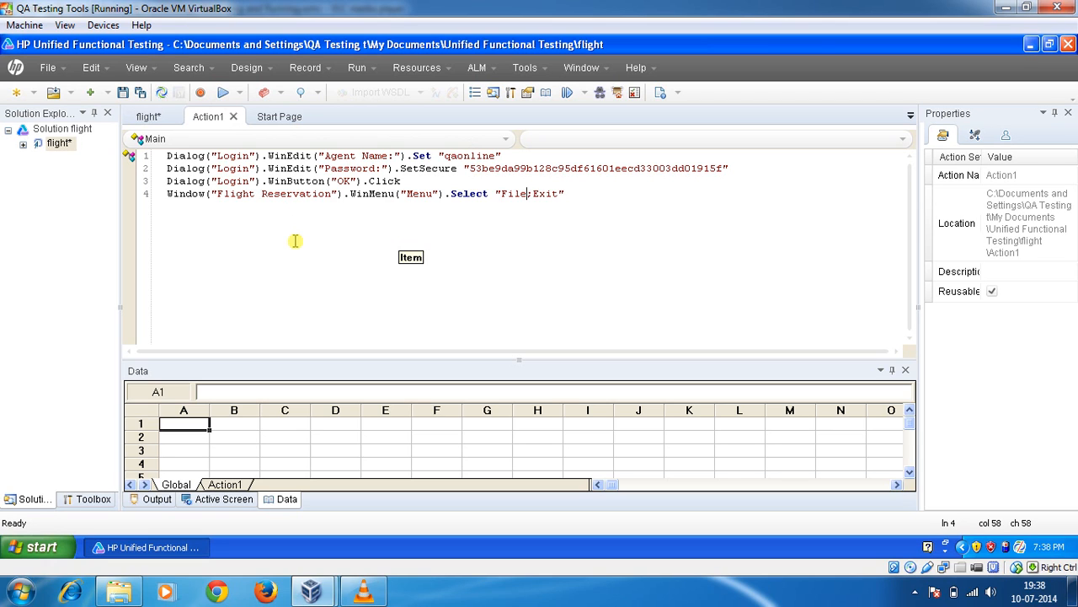
mouse_move(222, 93)
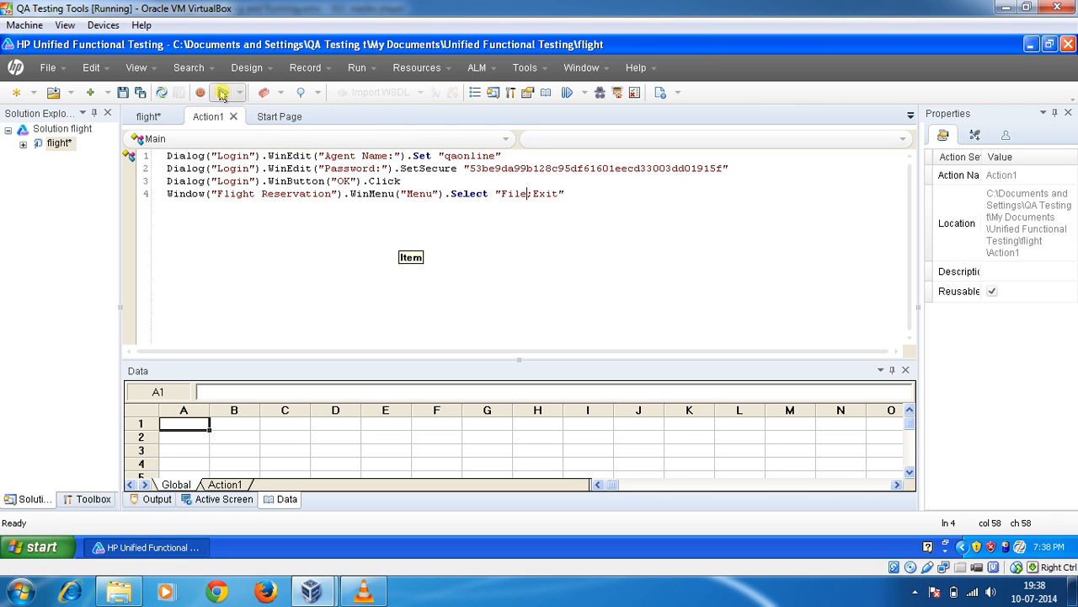
click(222, 91)
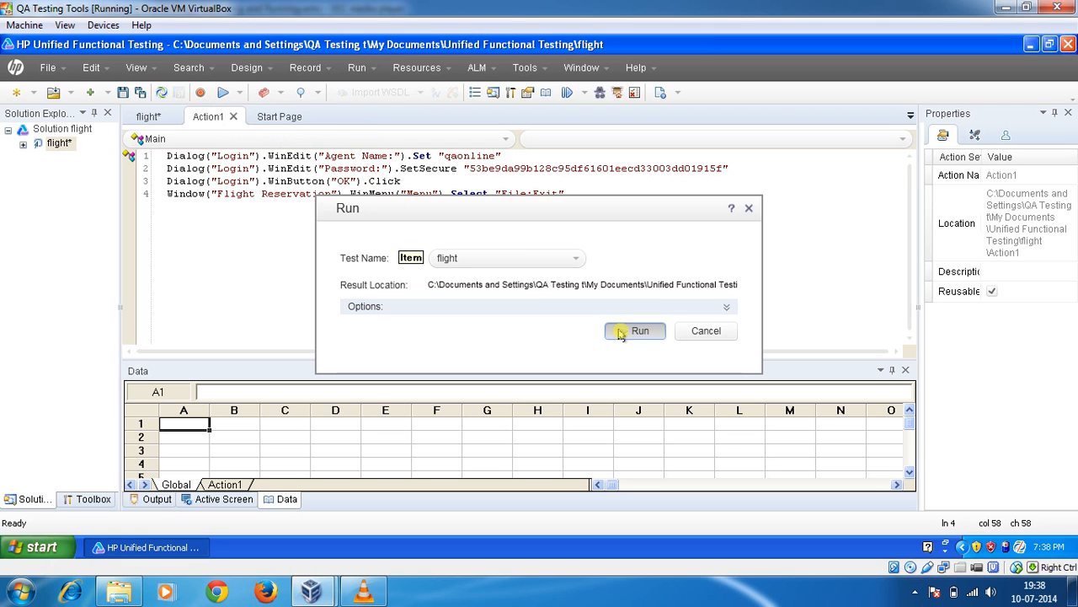
Step: Confirm the Run dialog with the default result location and let the login-and-exit test execute
click(635, 330)
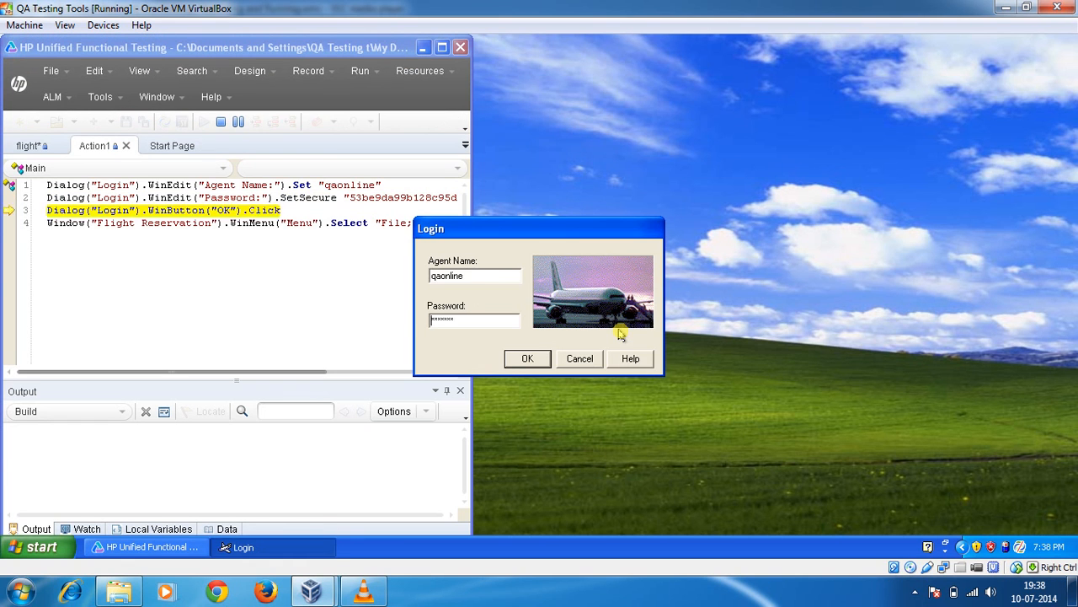
click(528, 357)
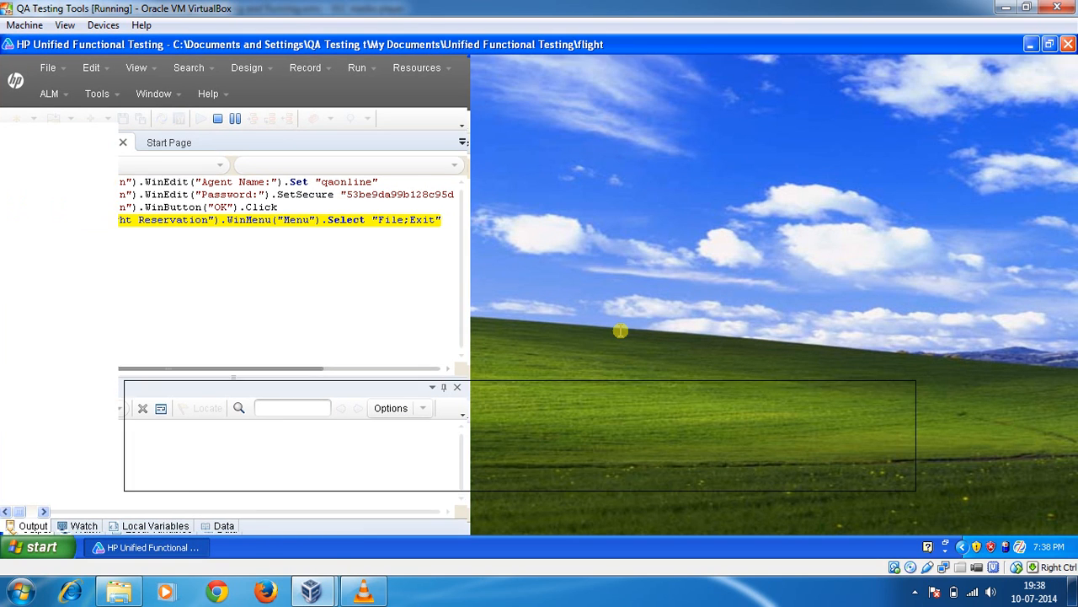
click(1048, 44)
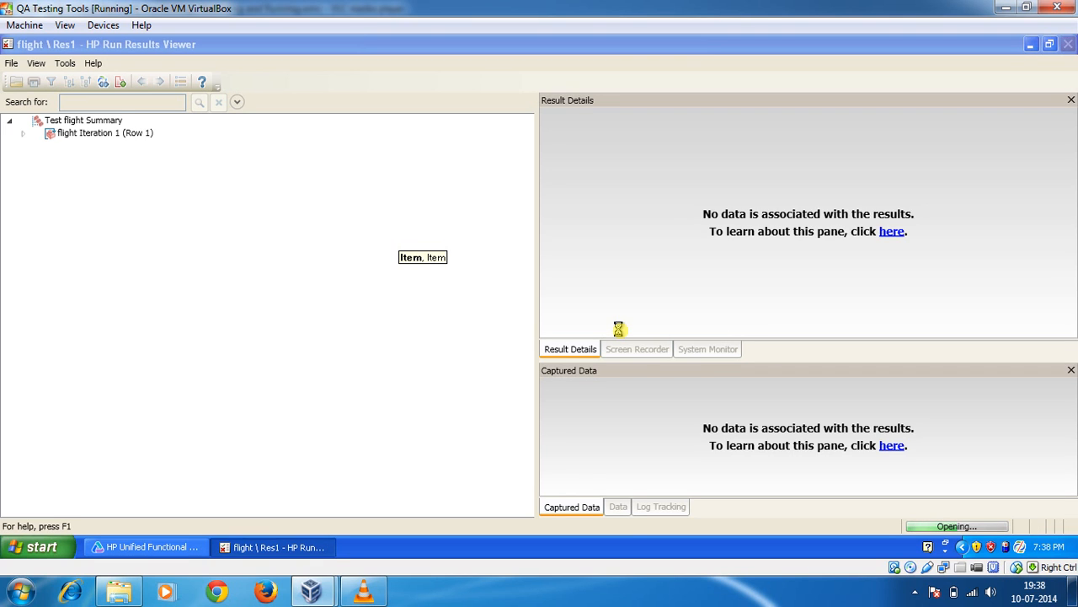
Step: Select Test flight Summary to show the Res1 executive summary marked Done
click(83, 120)
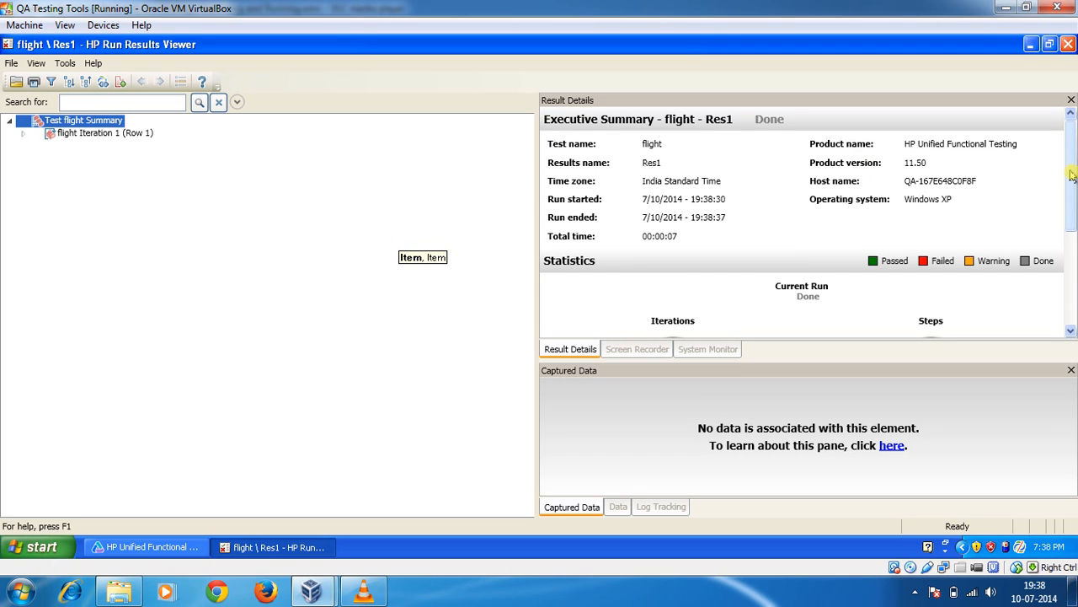
mouse_move(292, 364)
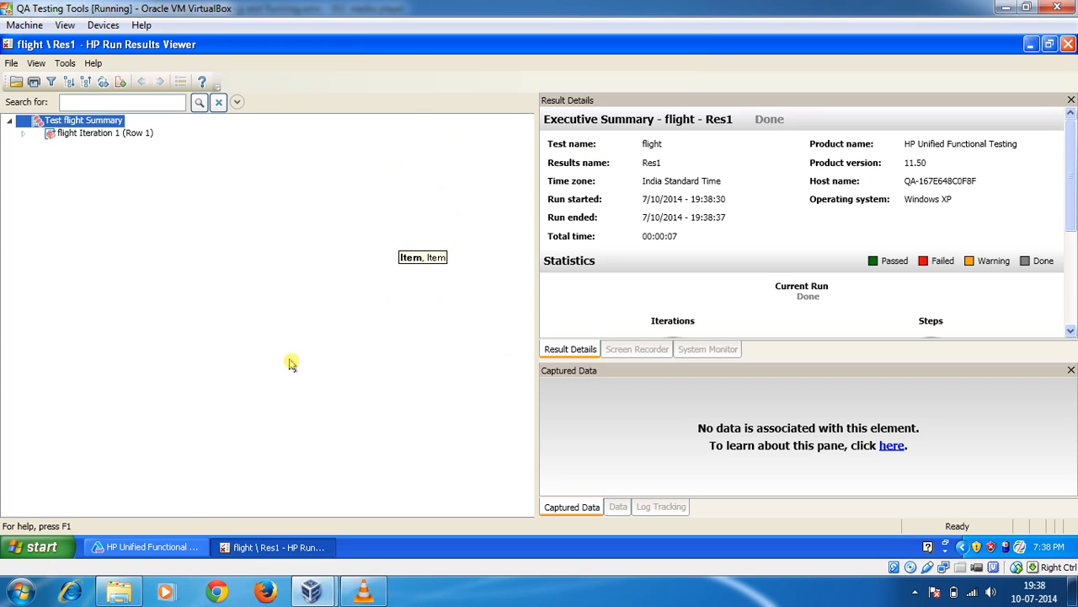
mouse_move(492, 211)
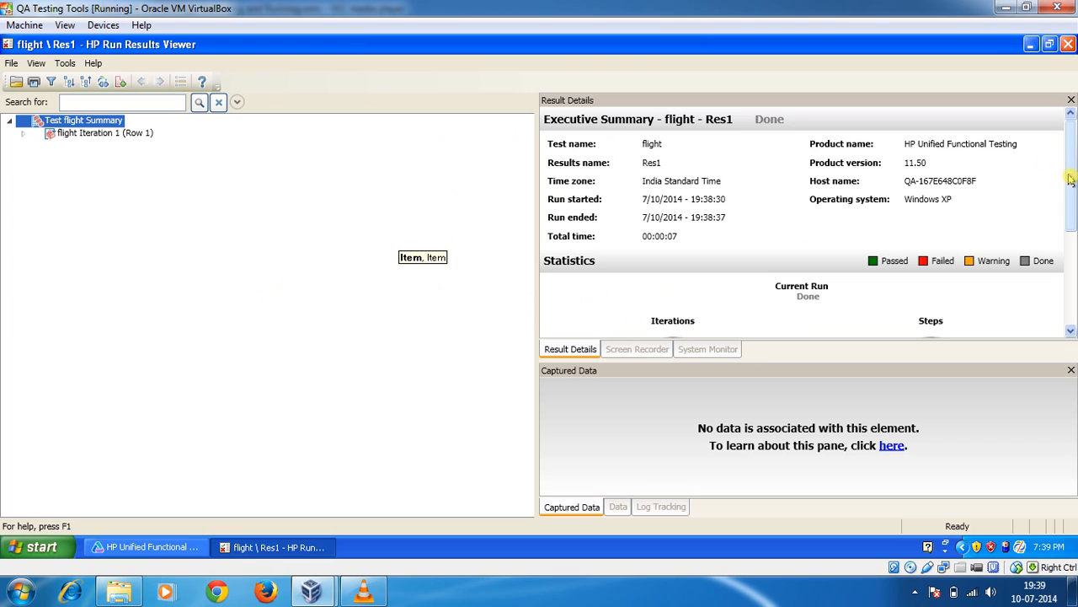
Step: Review the Statistics charts showing 0 failed and 0 warnings, then close the flight run results
scroll(down, 3)
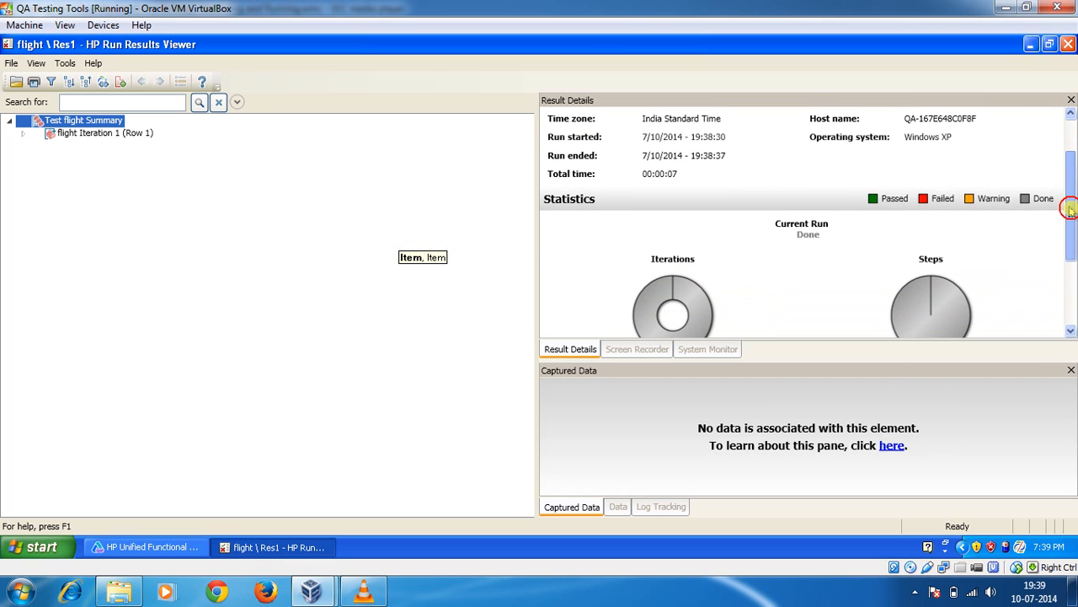
scroll(down, 3)
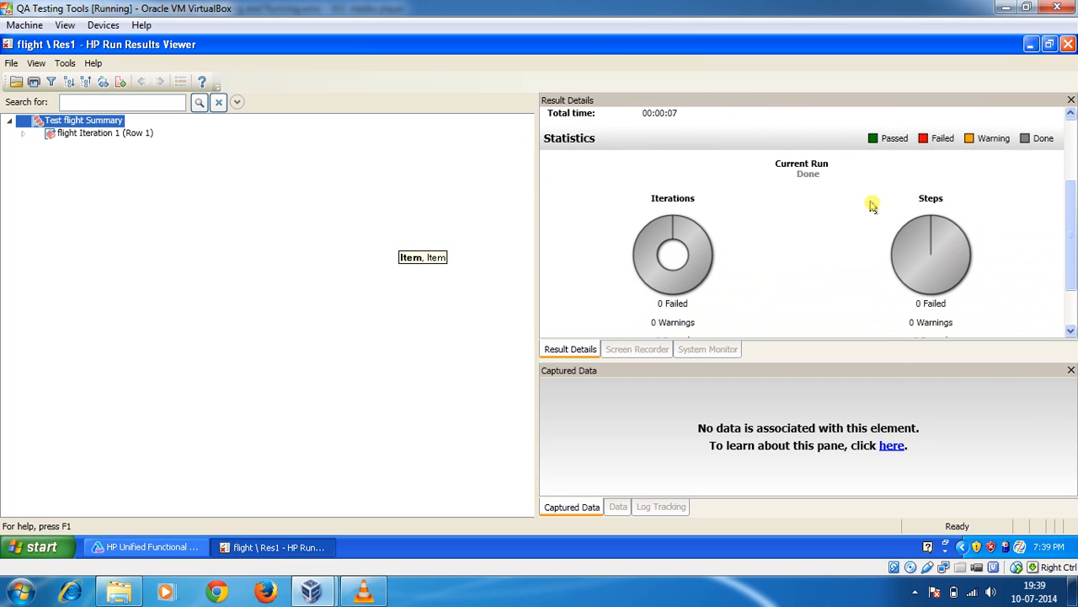
mouse_move(983, 229)
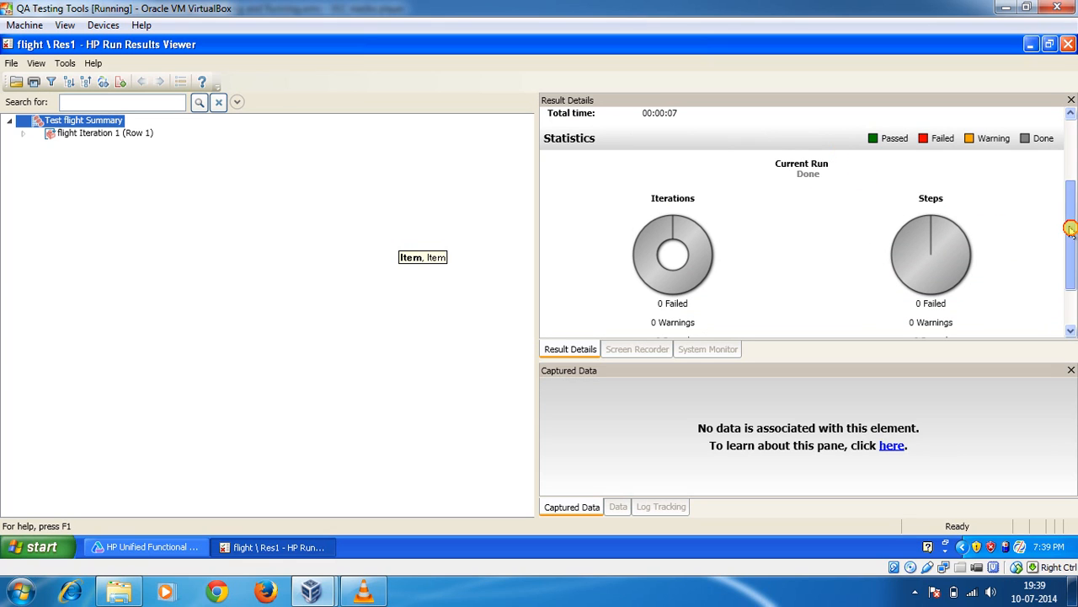
scroll(down, 3)
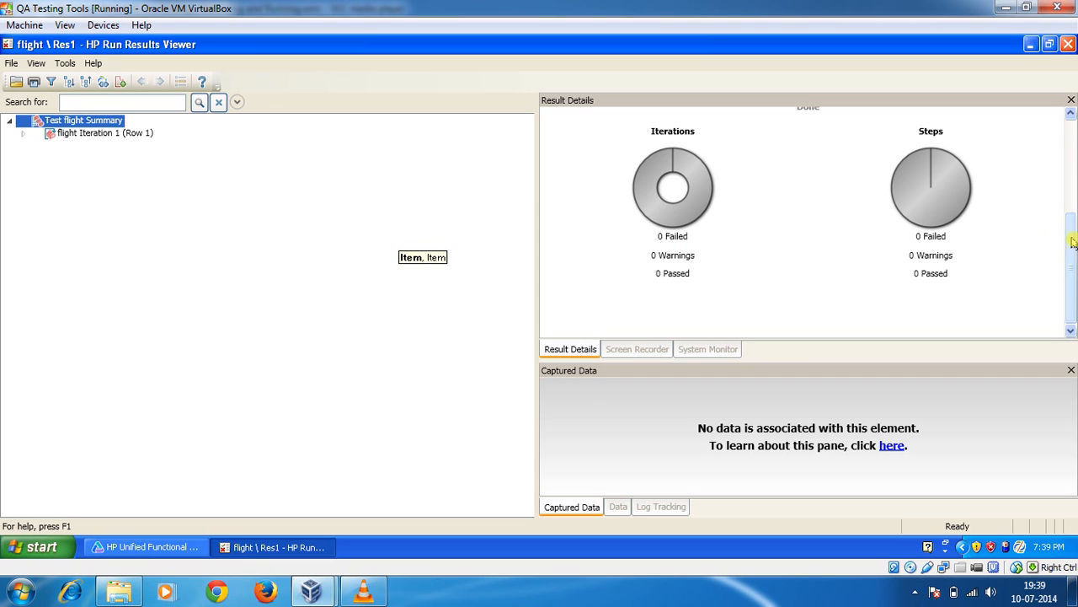
scroll(up, 3)
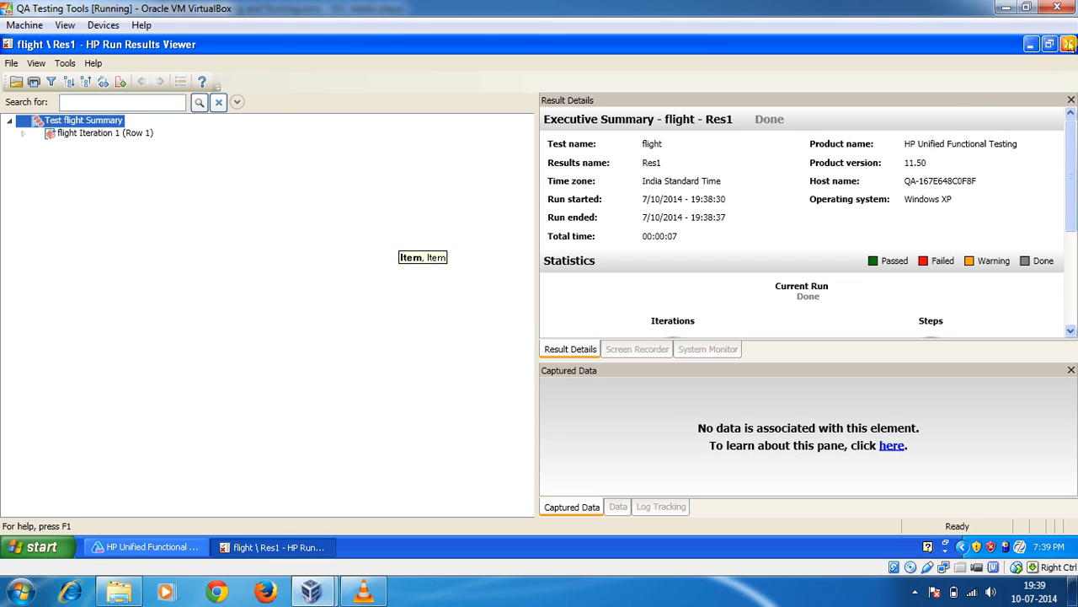
click(143, 546)
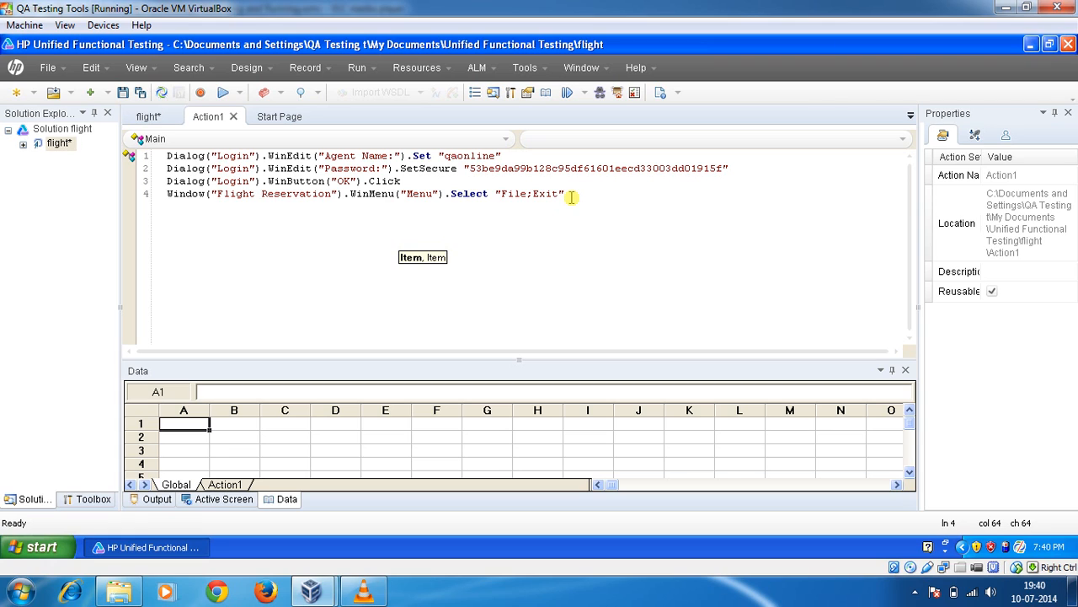
mouse_move(538, 234)
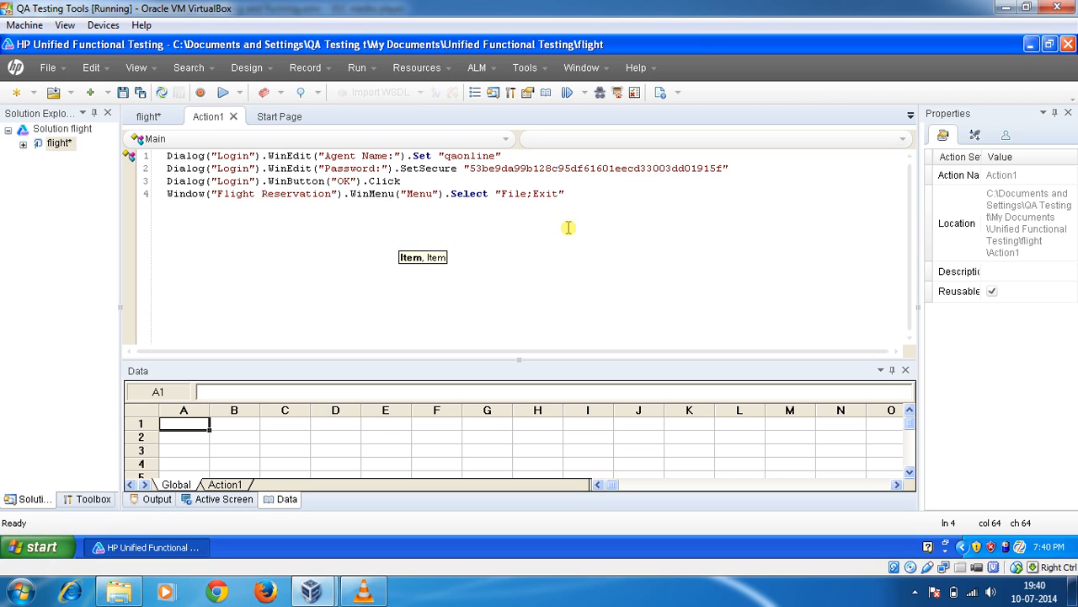
mouse_move(442, 468)
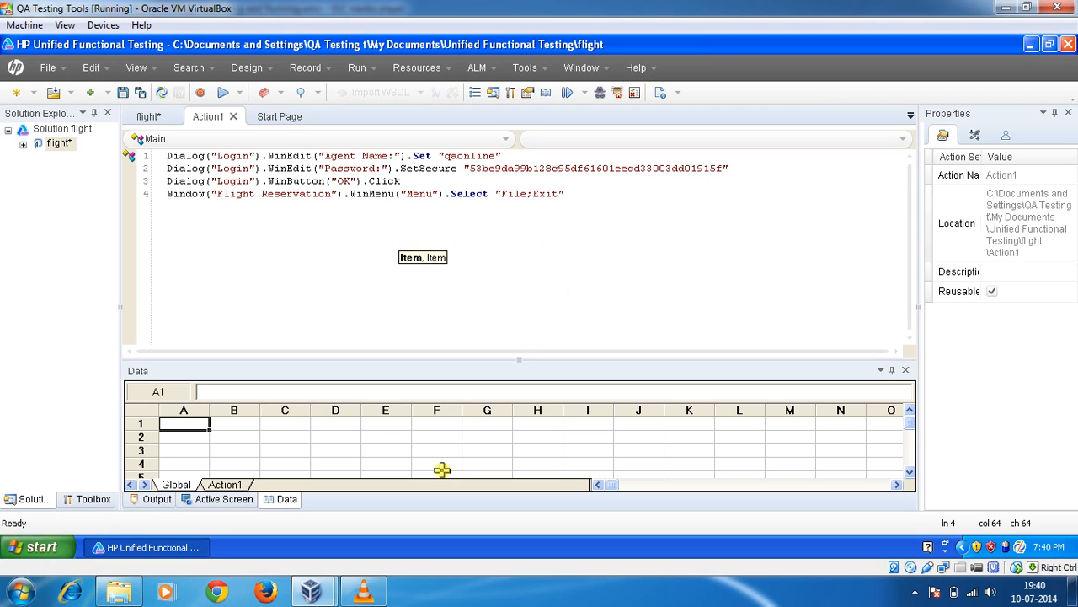
mouse_move(546, 586)
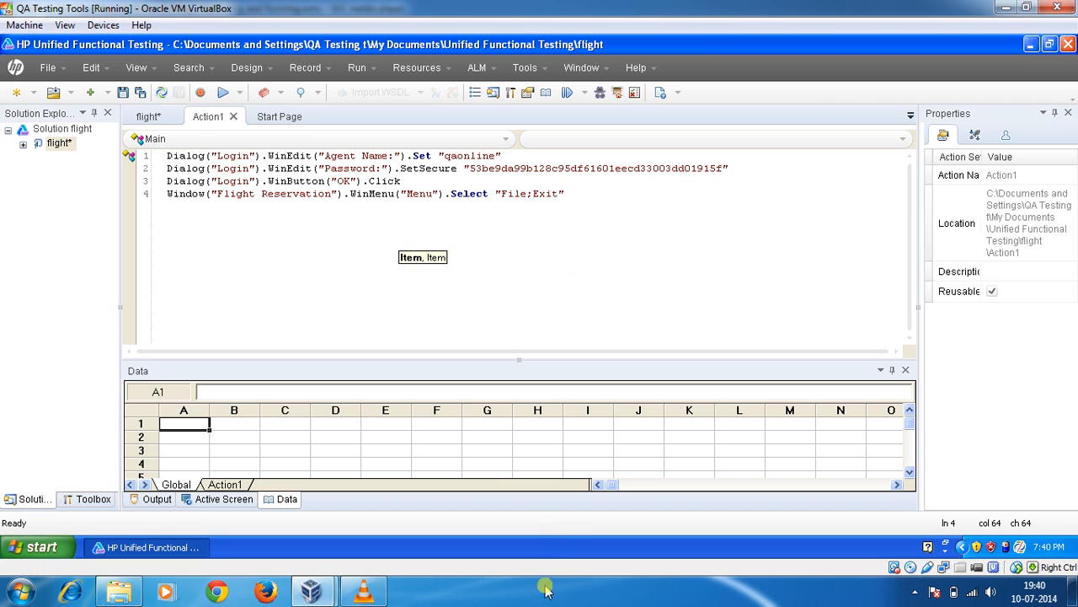